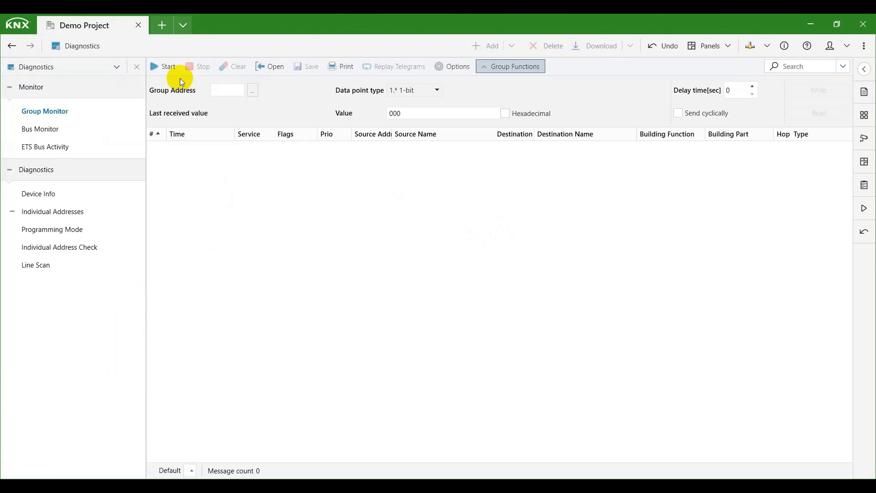
Step: Start the group monitor and pick existing group address 0/0/1 (CH-1 - Switching : OnOff)
{"action": "left_click", "coordinate": [167, 66]}
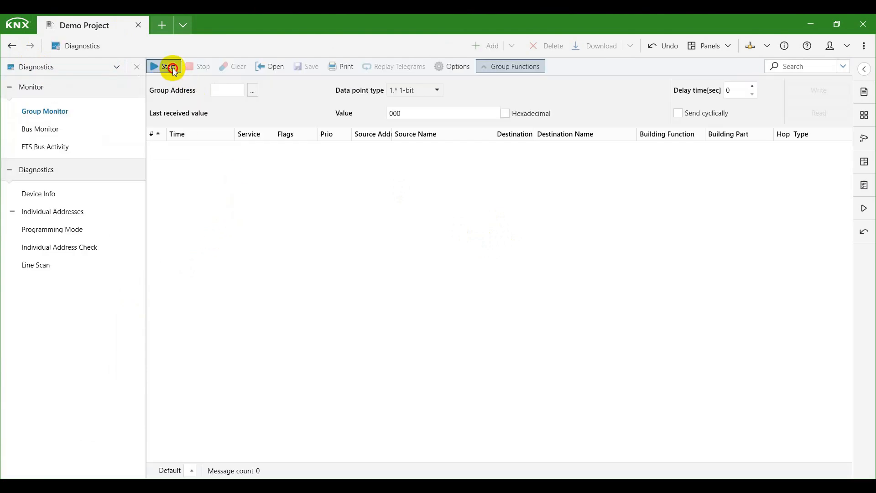
{"action": "left_click", "coordinate": [252, 90]}
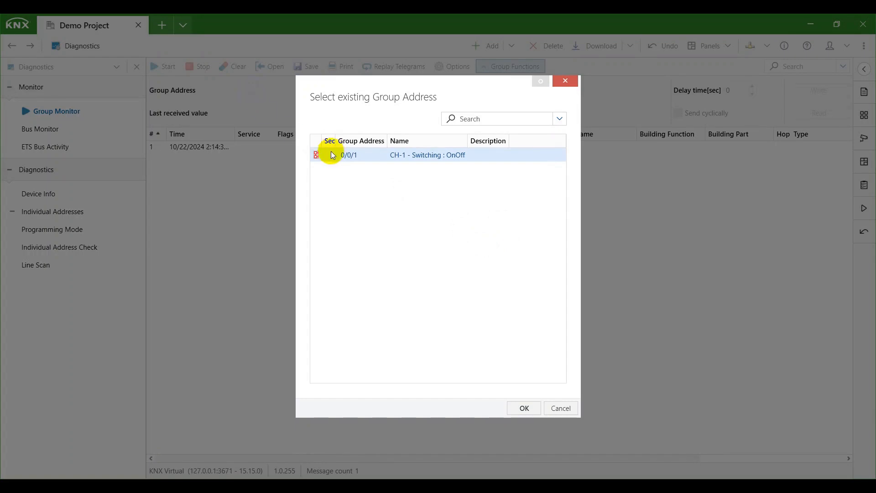
{"action": "left_click", "coordinate": [523, 407]}
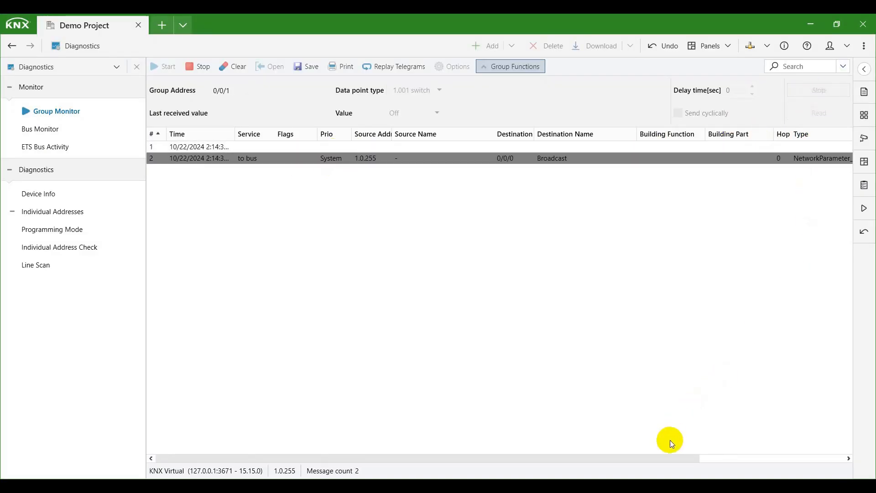
Step: Write Off, then On, to 0/0/1 and read its value twice, logging seven telegrams
{"action": "left_click", "coordinate": [818, 90]}
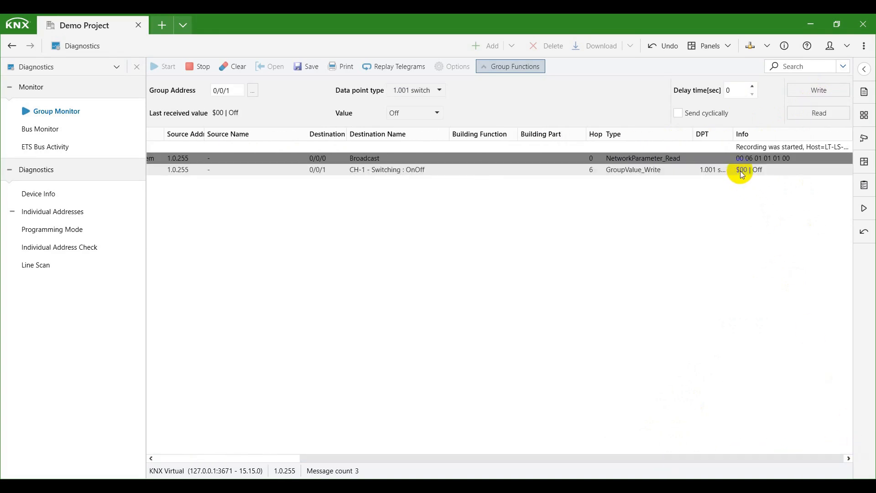
{"action": "left_click", "coordinate": [438, 112]}
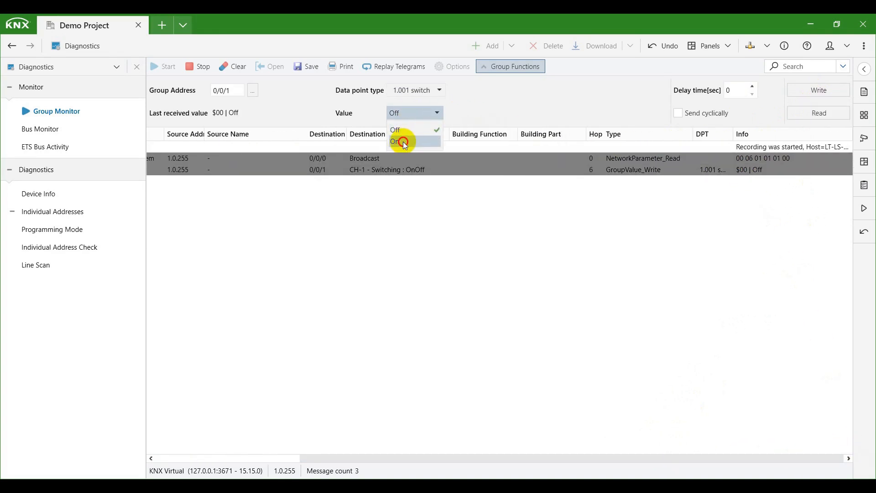
{"action": "left_click", "coordinate": [395, 140]}
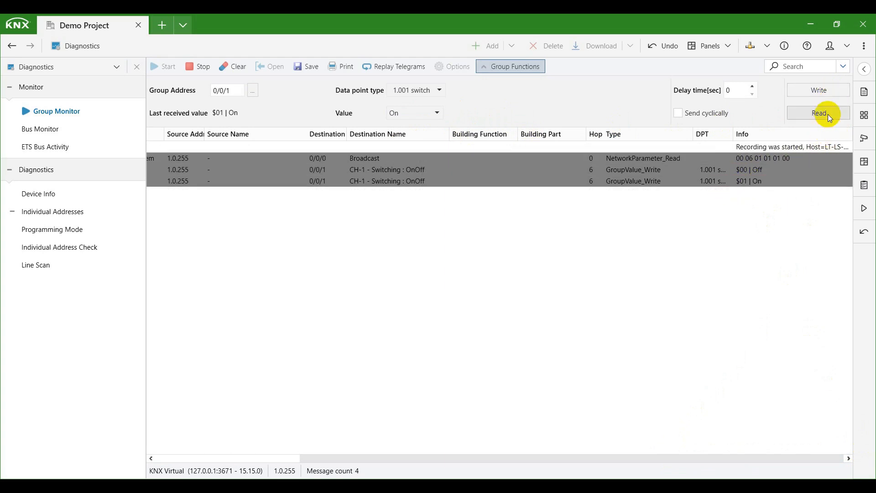
{"action": "left_click", "coordinate": [817, 112]}
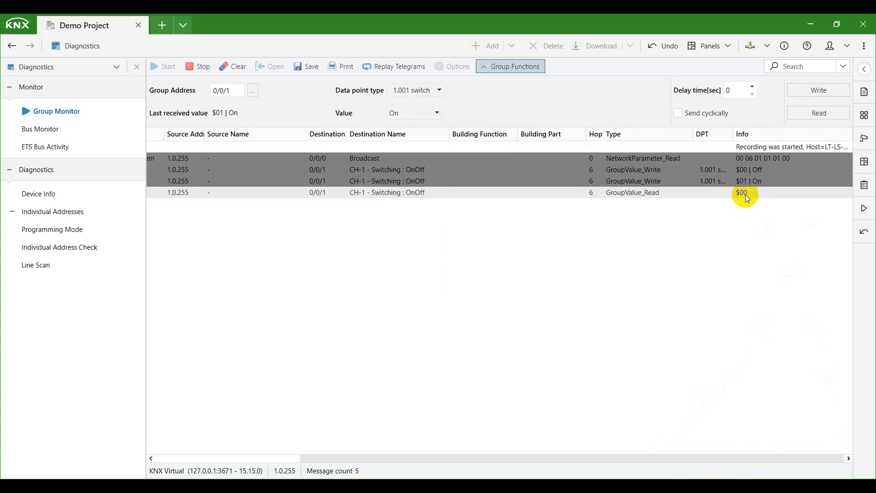
{"action": "left_click", "coordinate": [817, 90]}
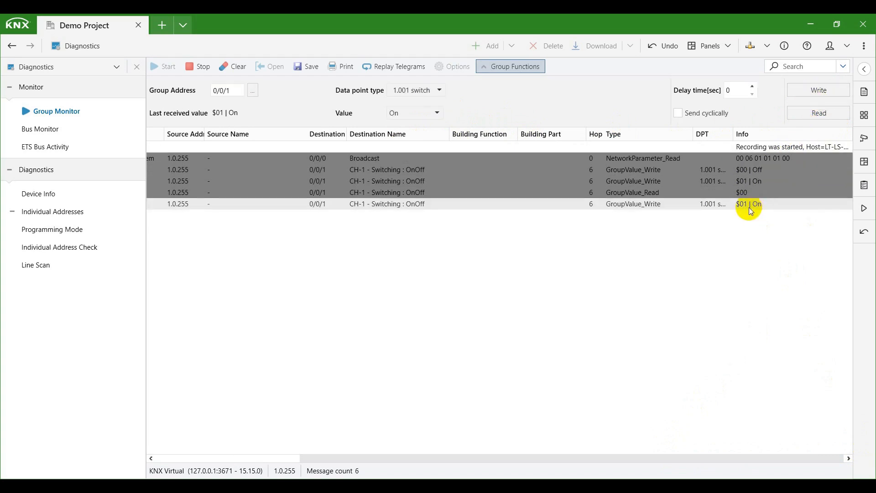
{"action": "left_click", "coordinate": [817, 112]}
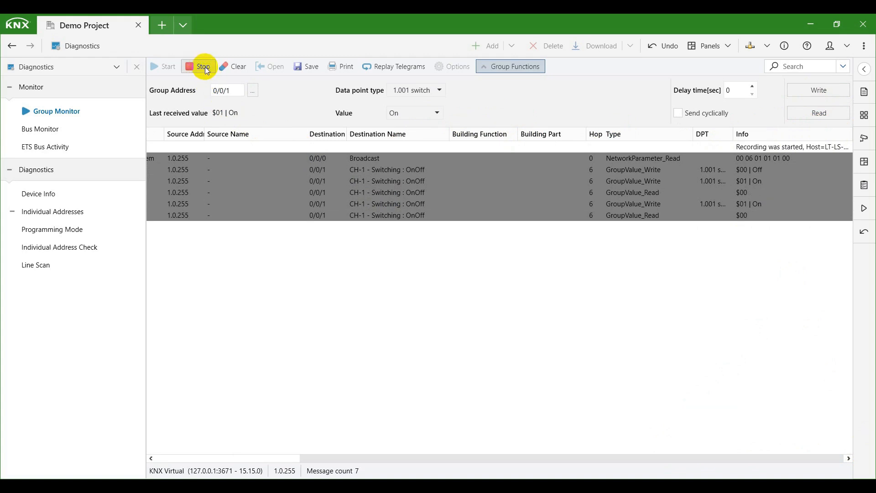
Step: Stop the monitor with eight messages logged, then open and cancel both Save and Print
{"action": "left_click", "coordinate": [202, 66]}
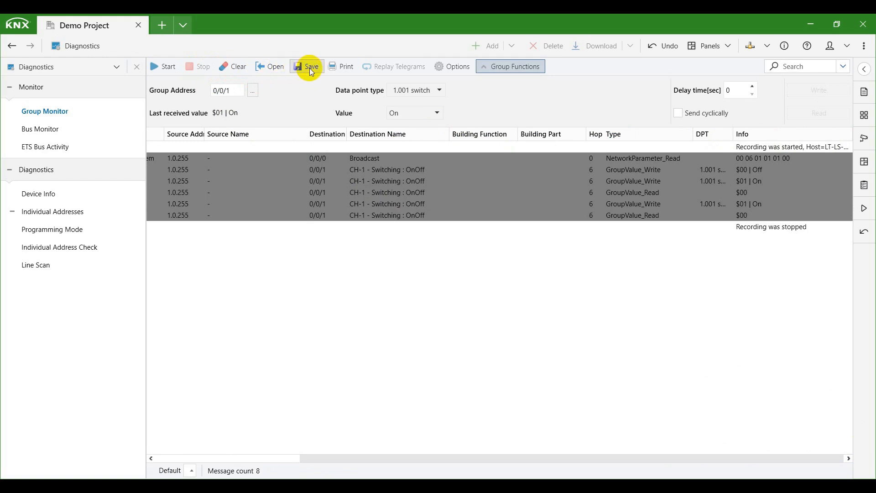
{"action": "left_click", "coordinate": [307, 66]}
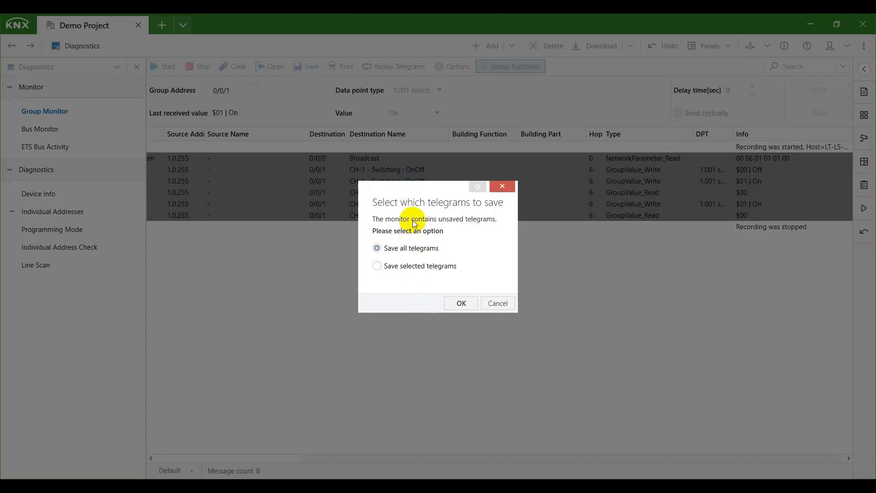
{"action": "mouse_move", "coordinate": [461, 303]}
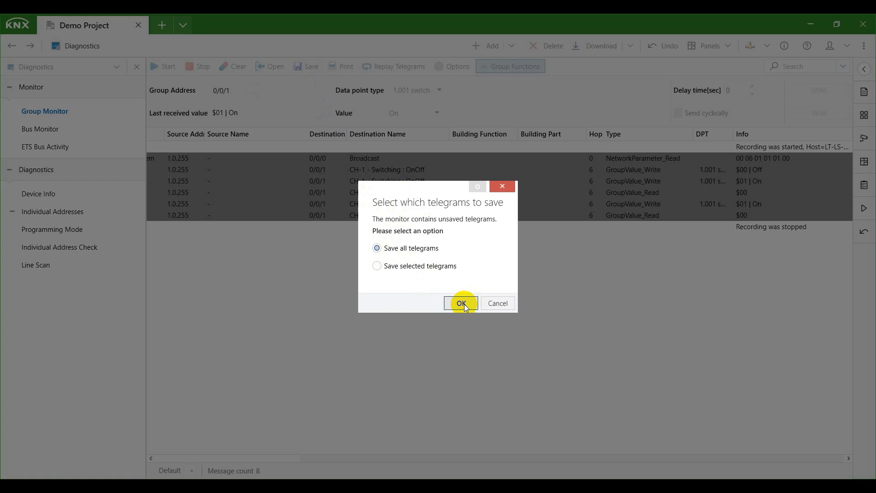
{"action": "left_click", "coordinate": [461, 303]}
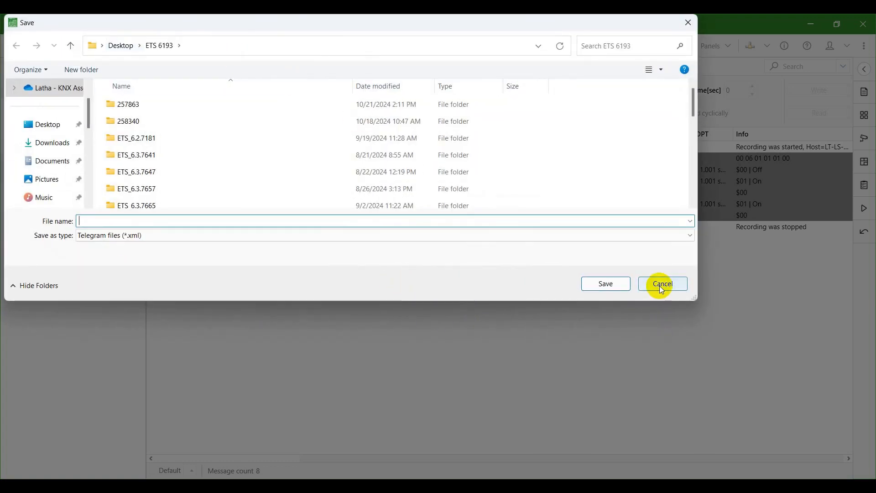
{"action": "left_click", "coordinate": [662, 283]}
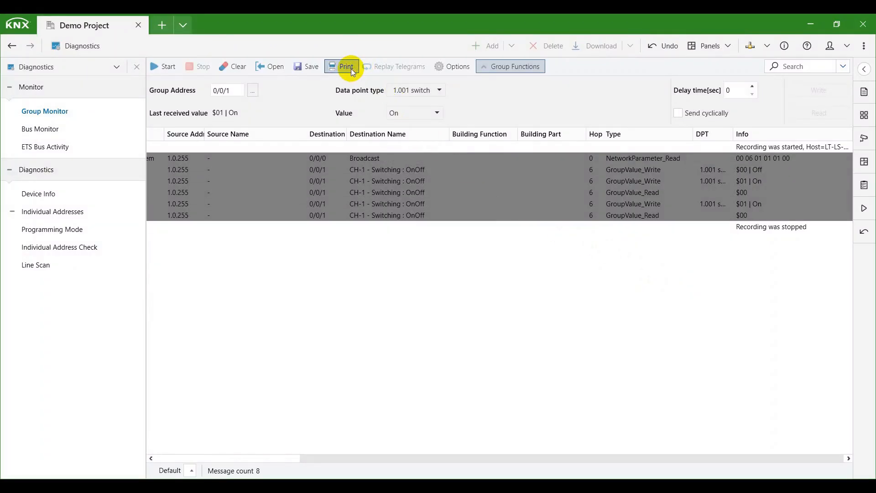
{"action": "left_click", "coordinate": [346, 66]}
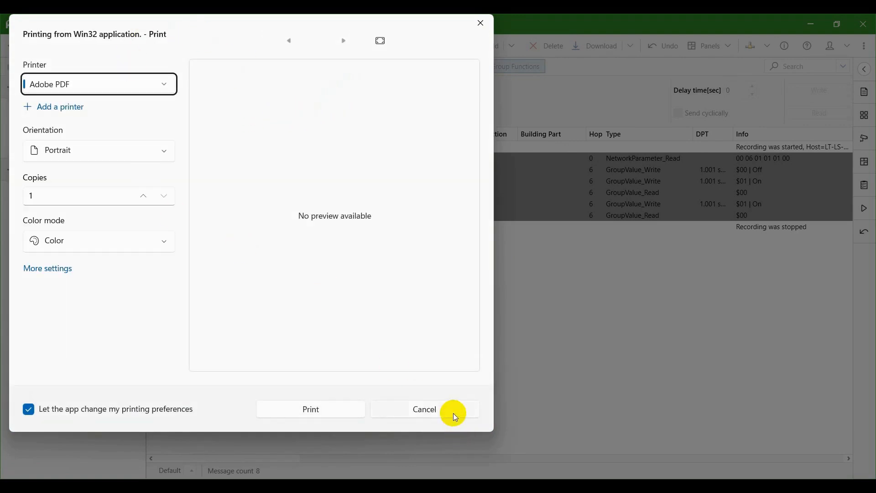
{"action": "left_click", "coordinate": [423, 408]}
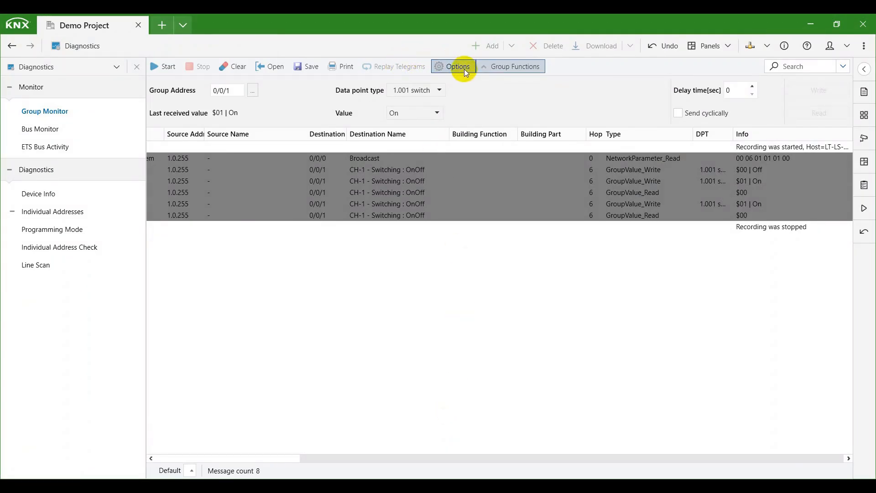
{"action": "left_click", "coordinate": [457, 66]}
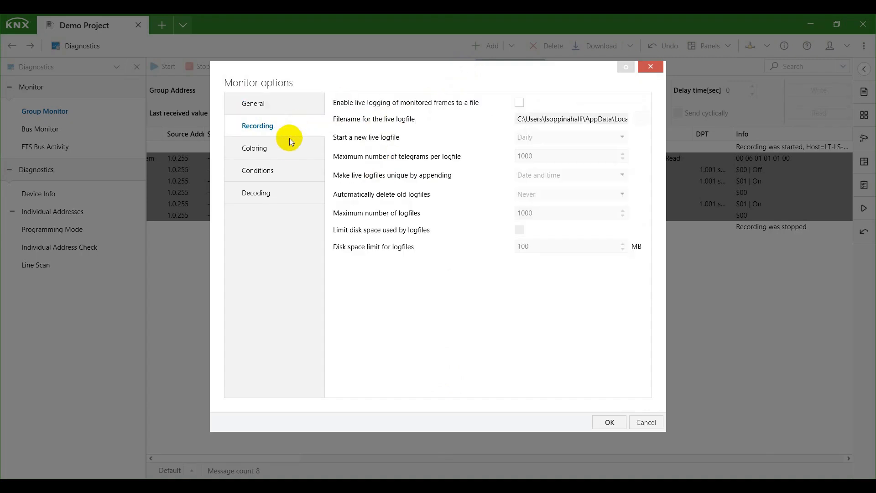
{"action": "left_click", "coordinate": [256, 192]}
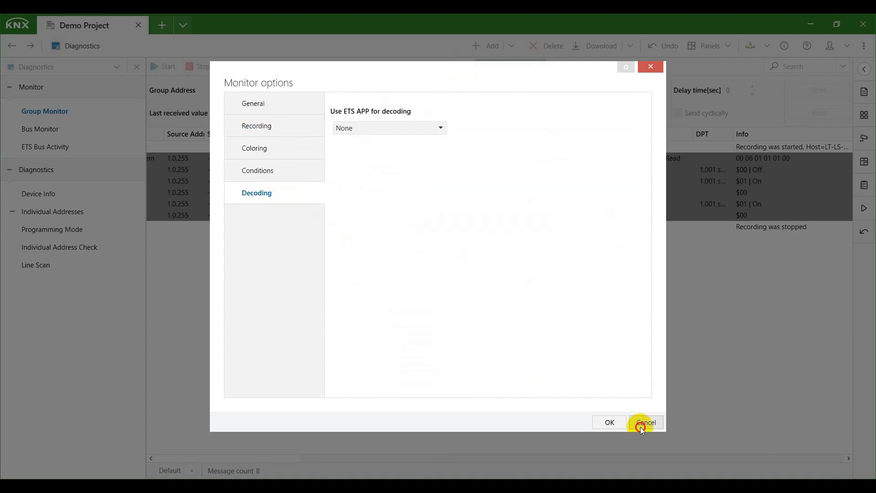
{"action": "left_click", "coordinate": [645, 422]}
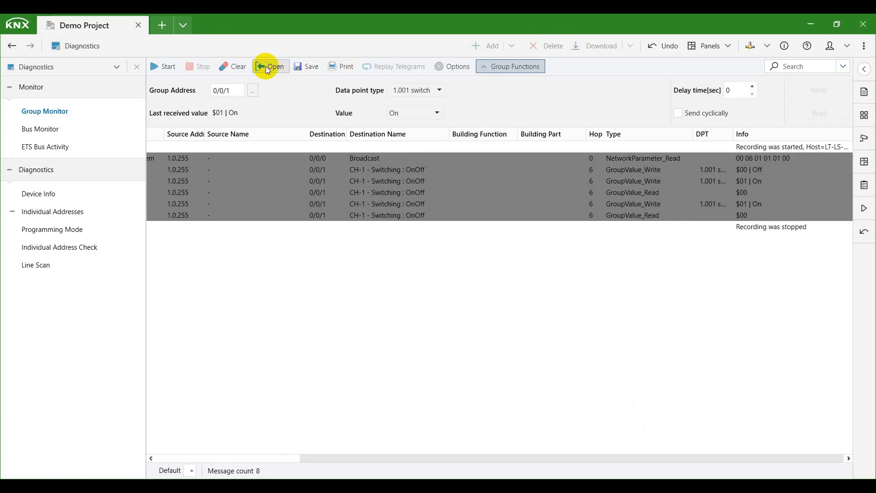
{"action": "left_click", "coordinate": [271, 66]}
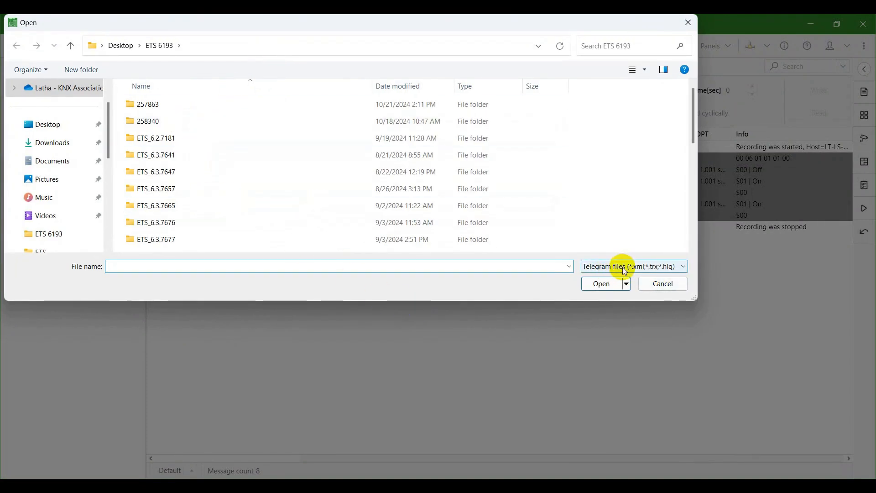
{"action": "left_click", "coordinate": [662, 283]}
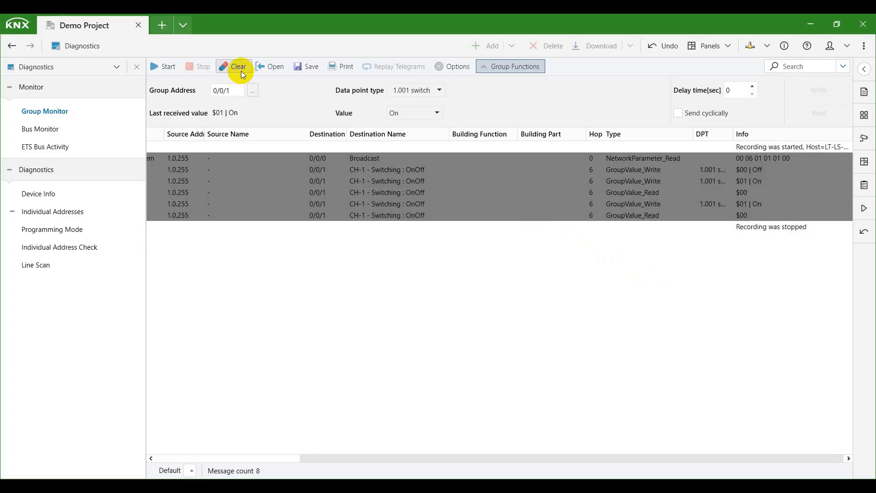
Step: Clear all telegrams from the group monitor, confirming the discard with OK
{"action": "left_click", "coordinate": [237, 66]}
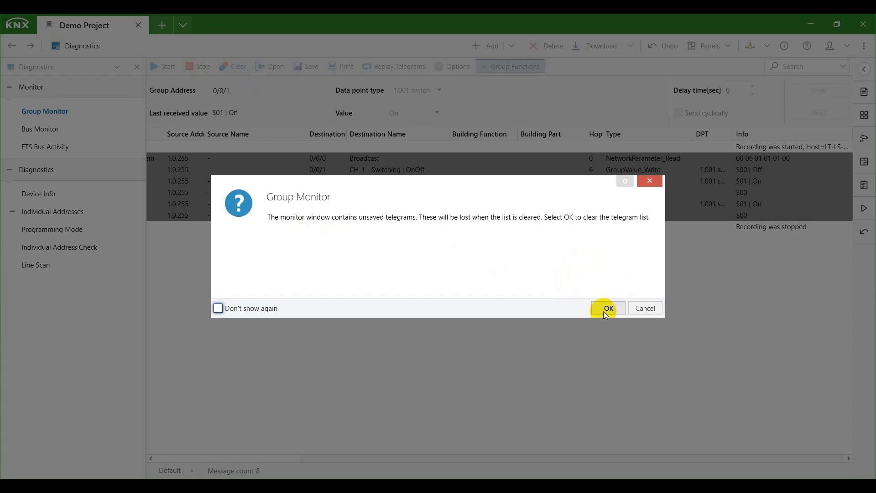
{"action": "left_click", "coordinate": [607, 308]}
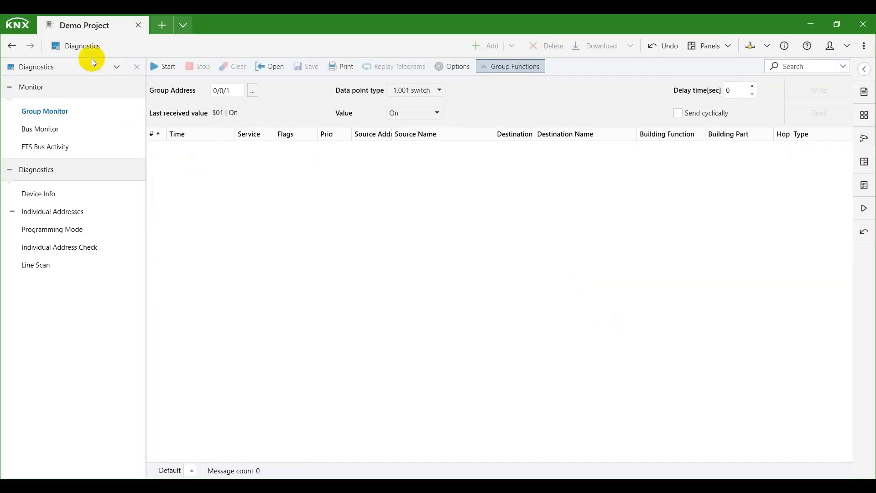